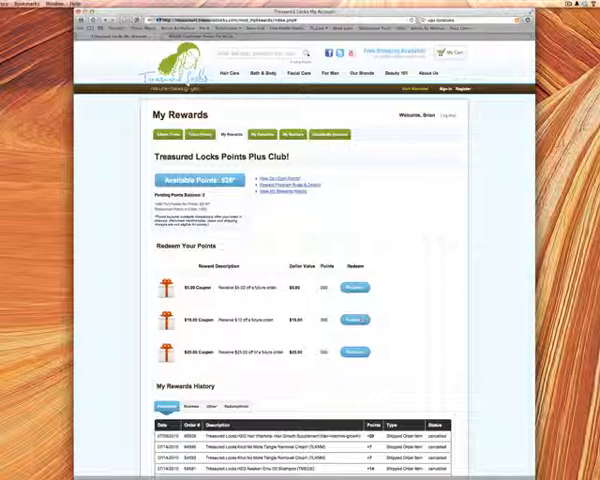
Redeem the reward points and reach the shopping cart holding four hair-care products, about $190
click(352, 288)
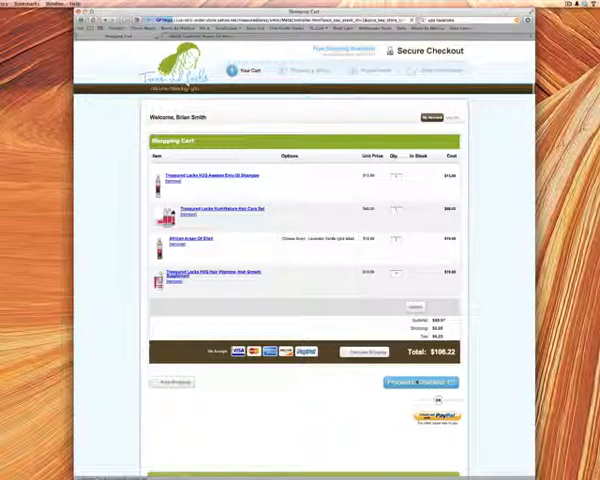
Proceed from the cart to the Shipping & Billing step with the $190 order summary
click(404, 384)
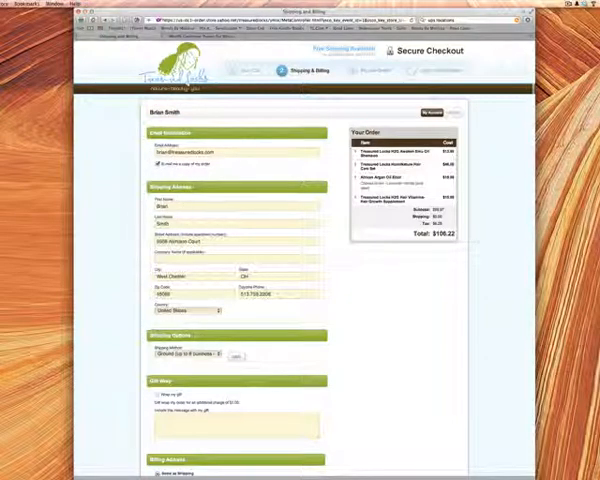
Scroll down to the coupon field to apply the reward code, bringing the total to about $89
scroll(down, 3)
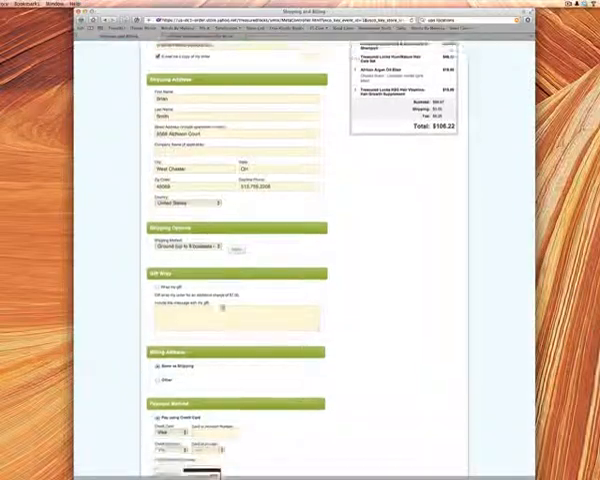
scroll(down, 3)
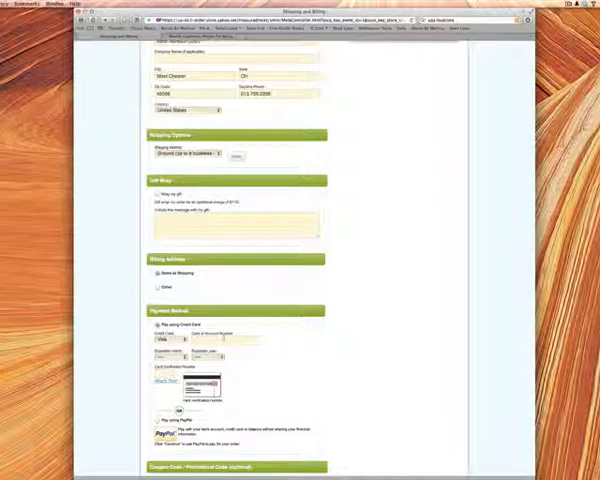
scroll(down, 3)
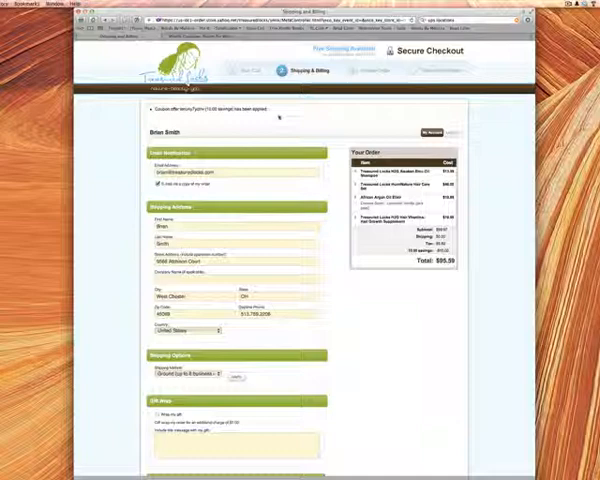
scroll(down, 3)
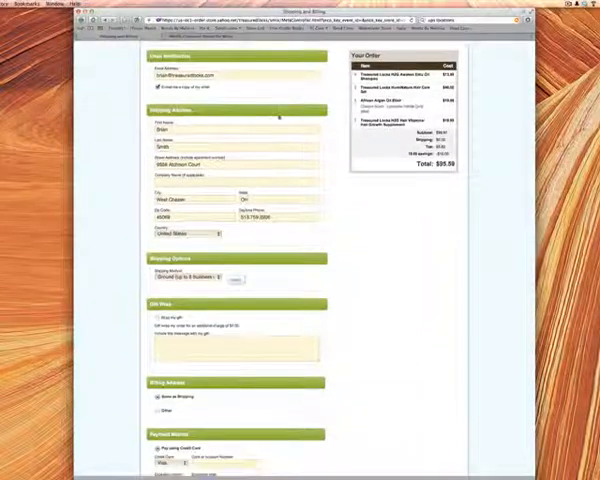
scroll(down, 3)
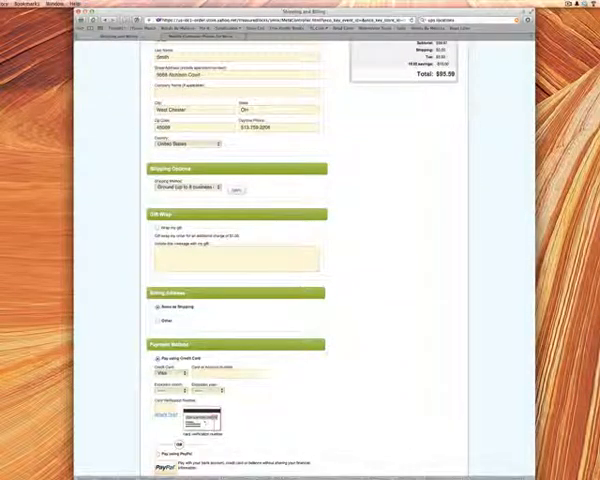